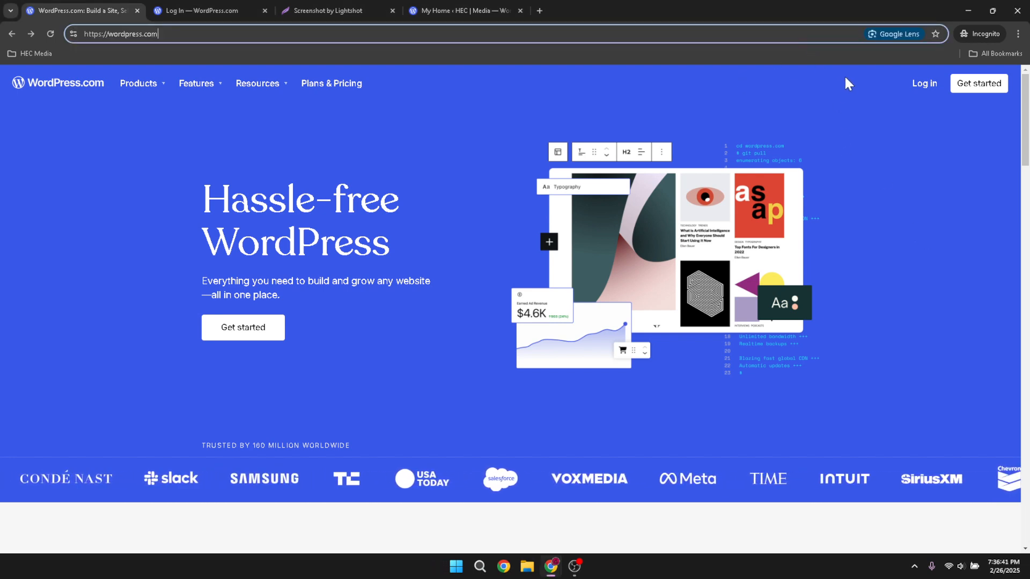
mouse_move(924, 84)
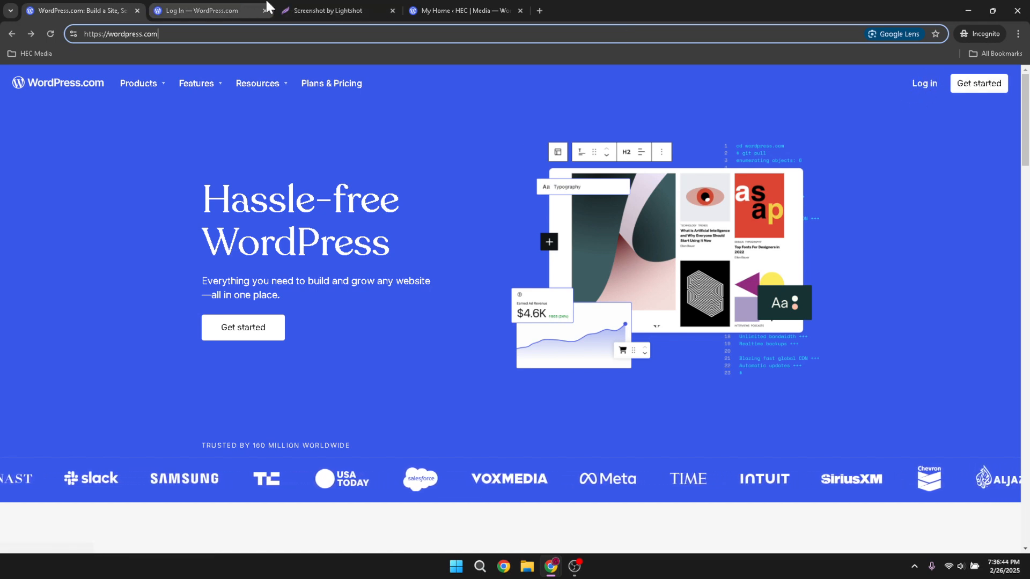
Bring up the WordPress.com log-in page with the email or username form
click(204, 11)
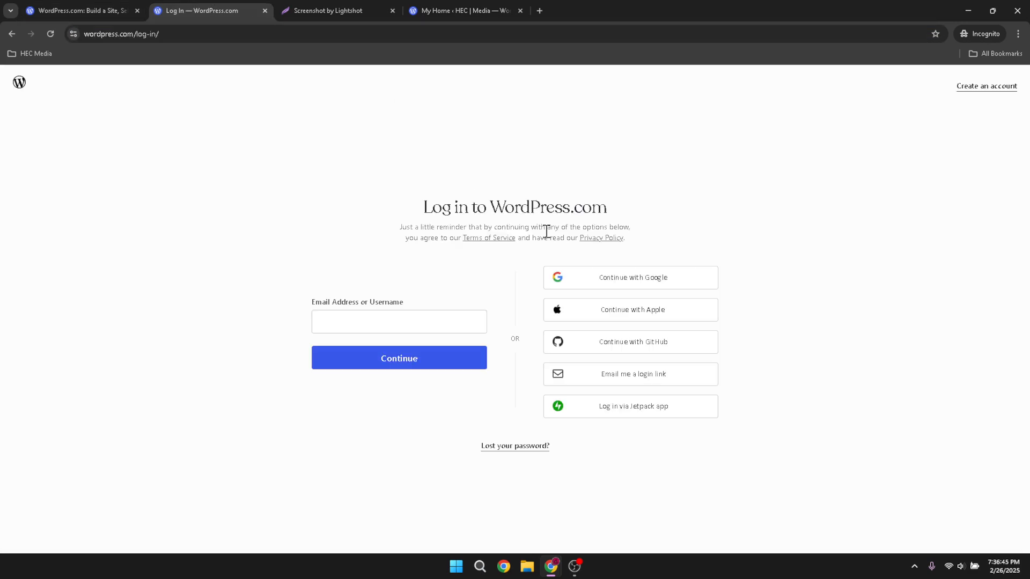
mouse_move(650, 286)
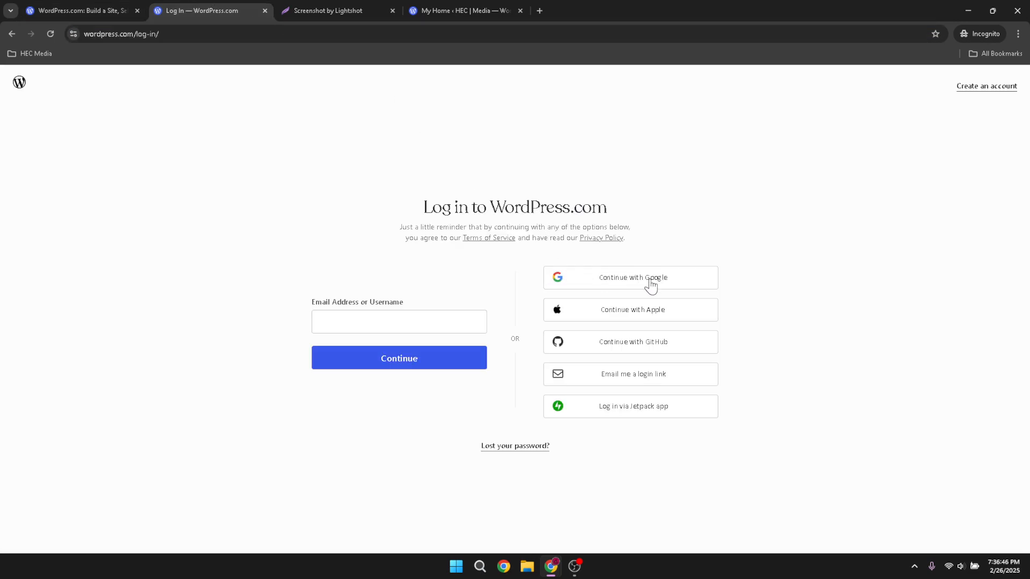
mouse_move(605, 281)
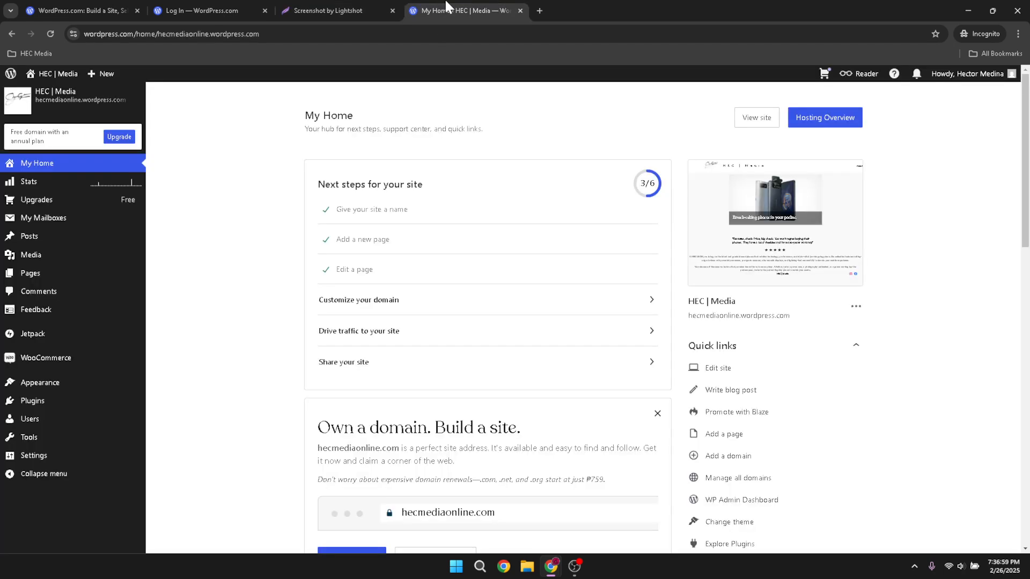
mouse_move(657, 133)
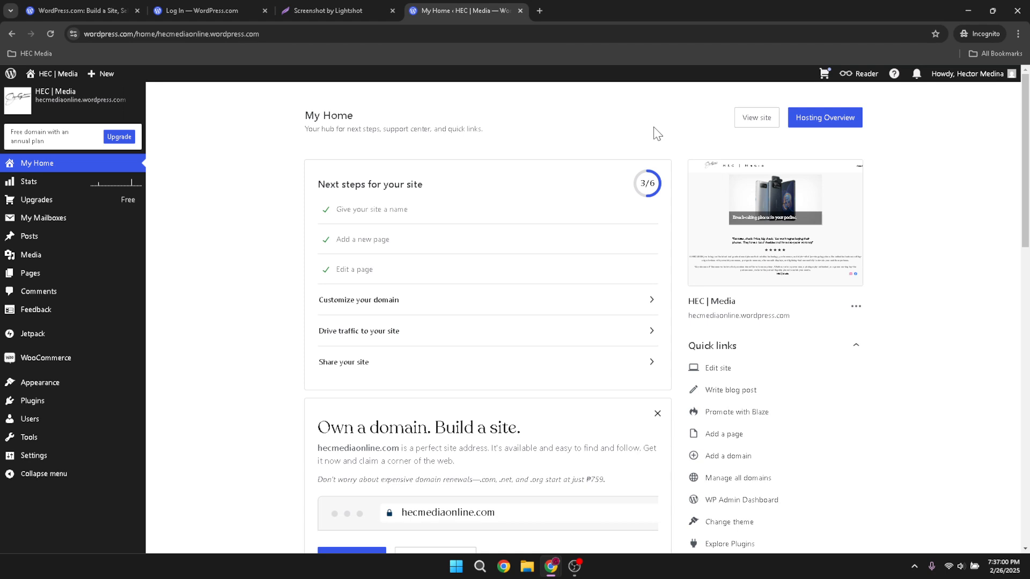
mouse_move(609, 138)
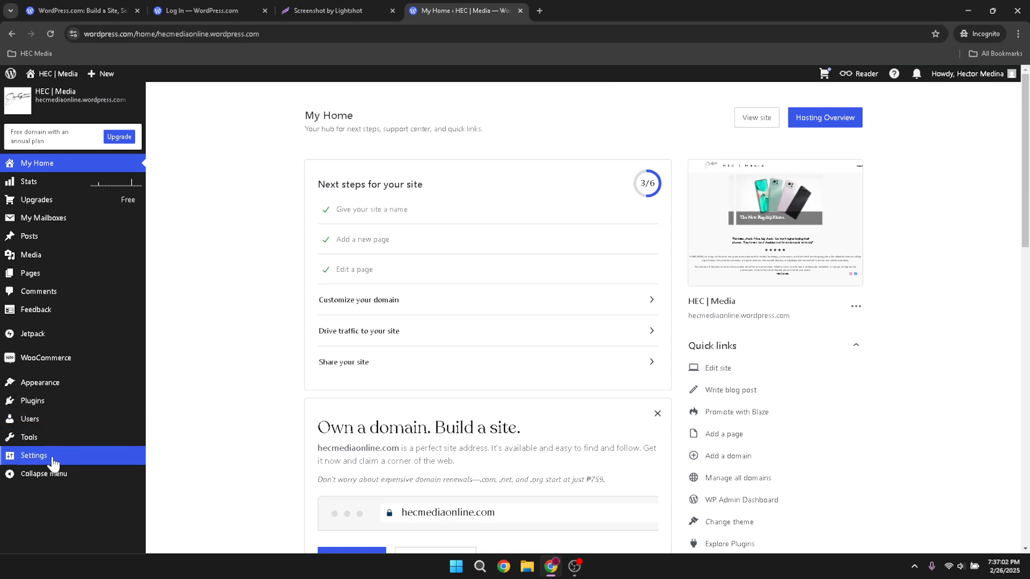
Reach the General Settings page for HEC | Media from the admin sidebar
click(33, 456)
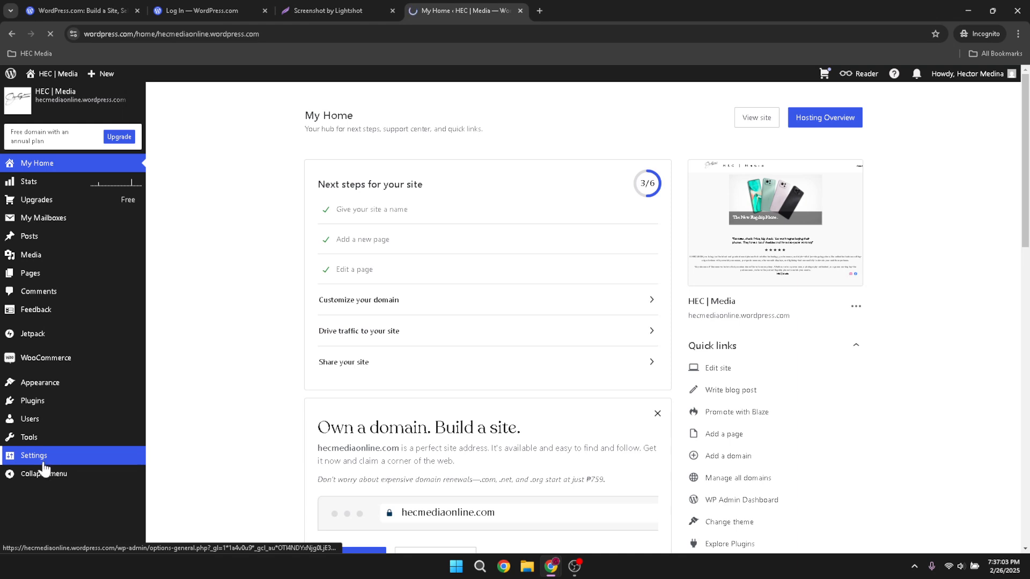
click(33, 455)
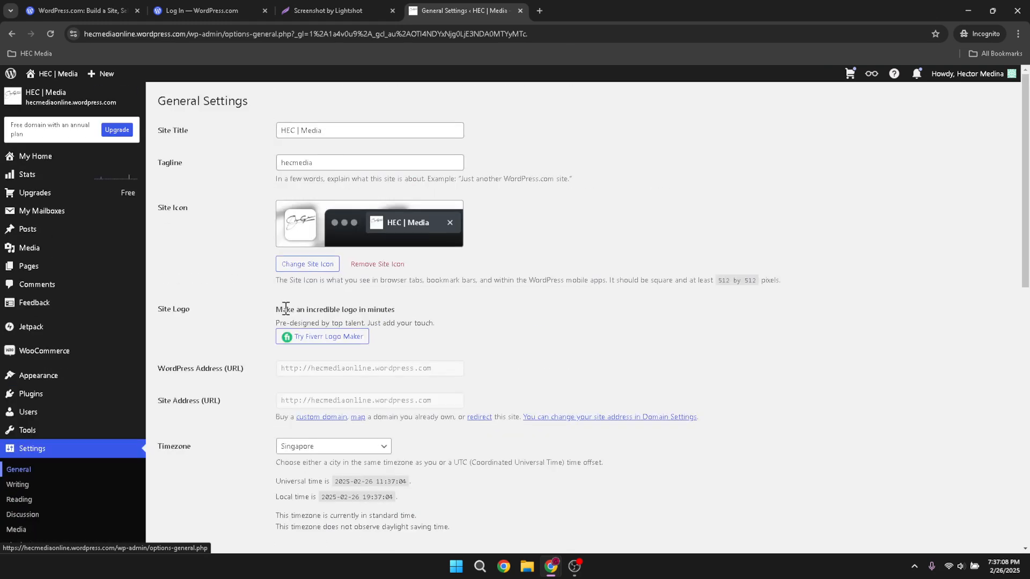
Scroll General Settings down to the date/time formats, admin style and site language options
scroll(down, 3)
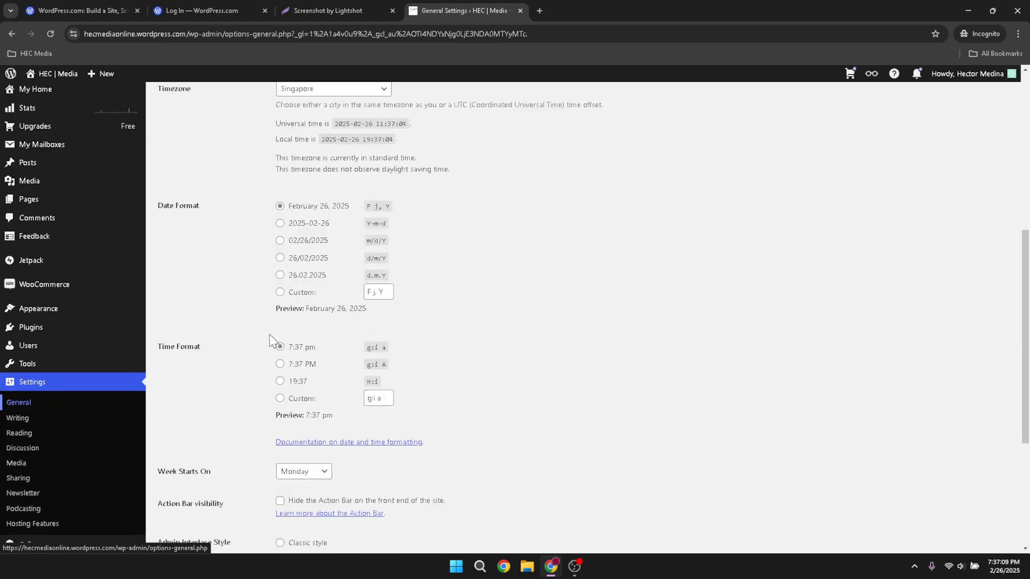
scroll(down, 3)
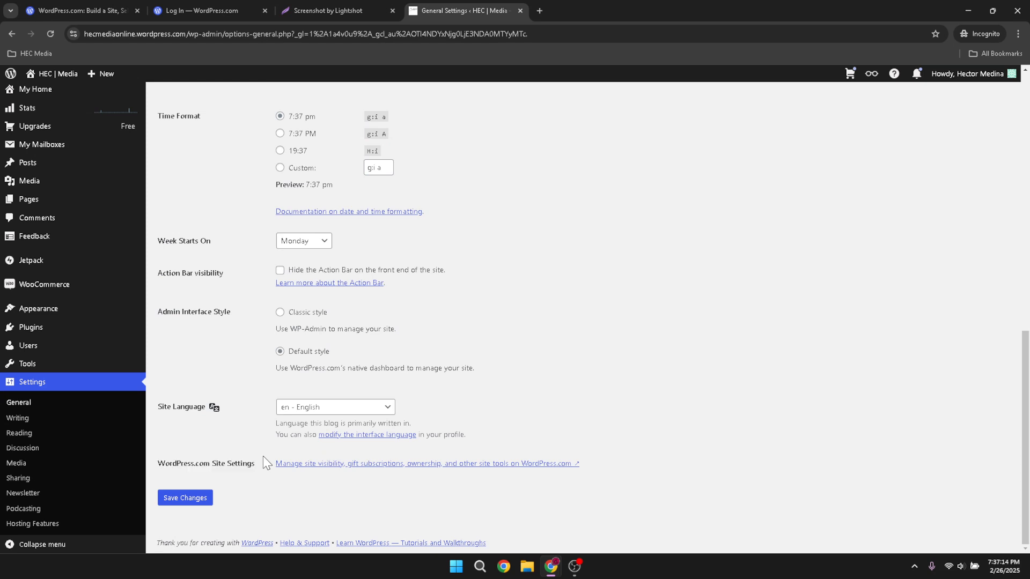
mouse_move(370, 463)
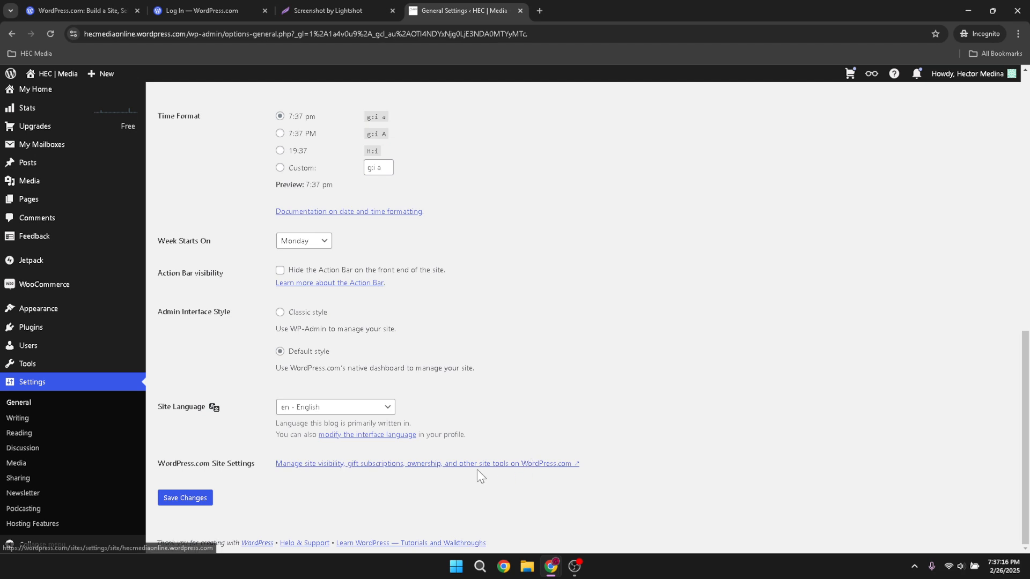
mouse_move(305, 471)
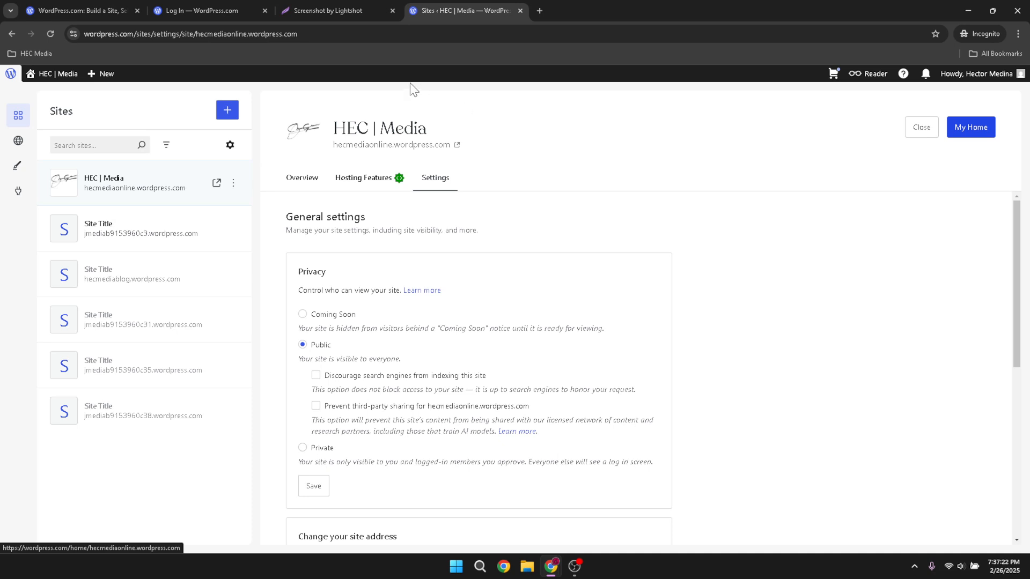
Scroll the site Settings past privacy to the transfer, Reset site and Delete your site permanently cards
scroll(down, 3)
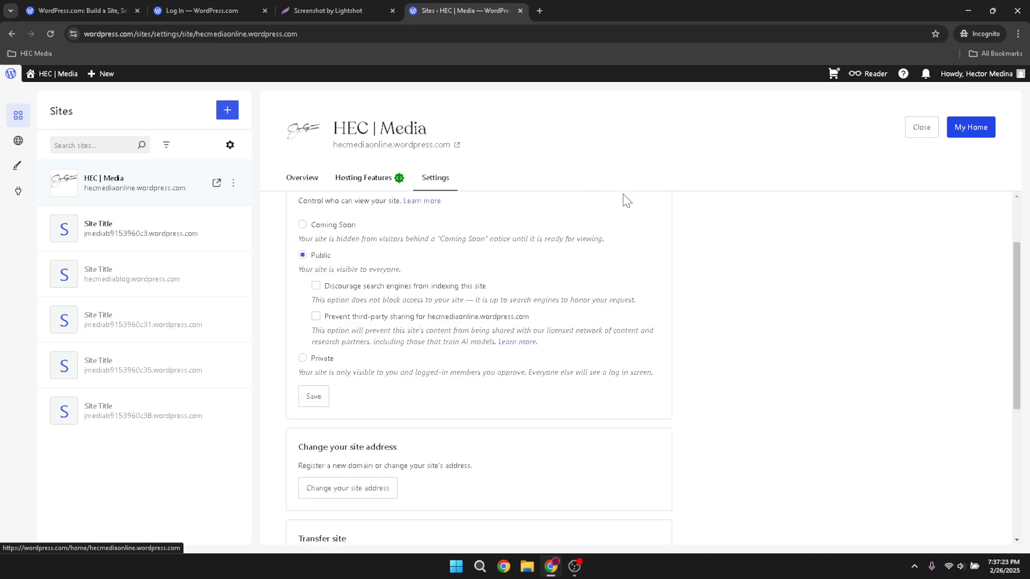
scroll(down, 3)
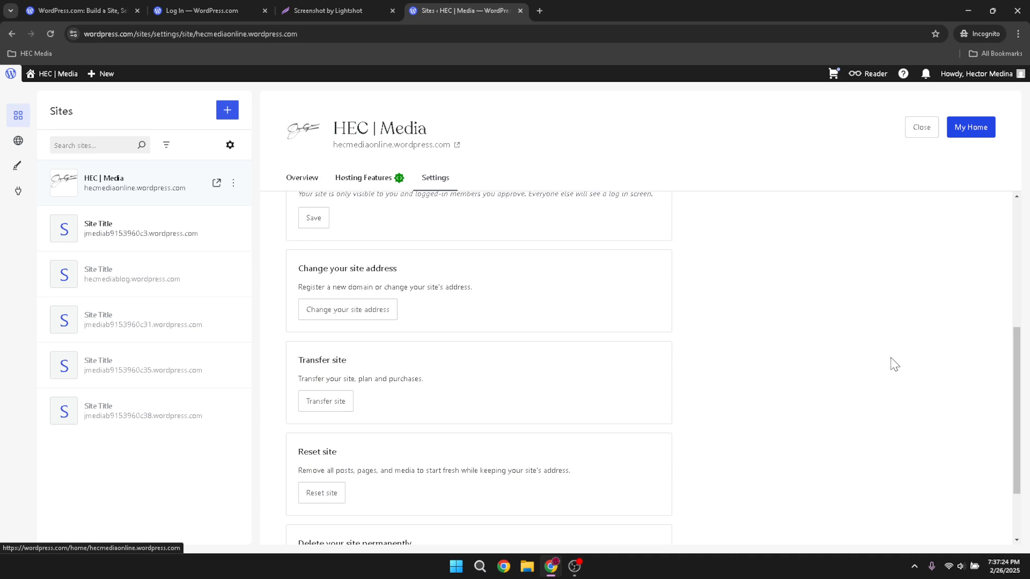
scroll(down, 3)
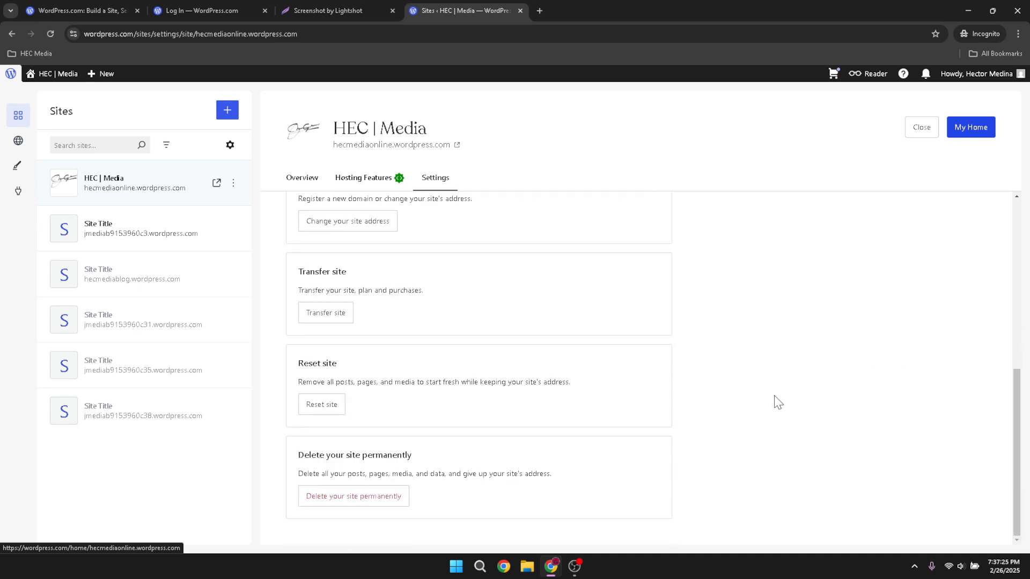
mouse_move(318, 366)
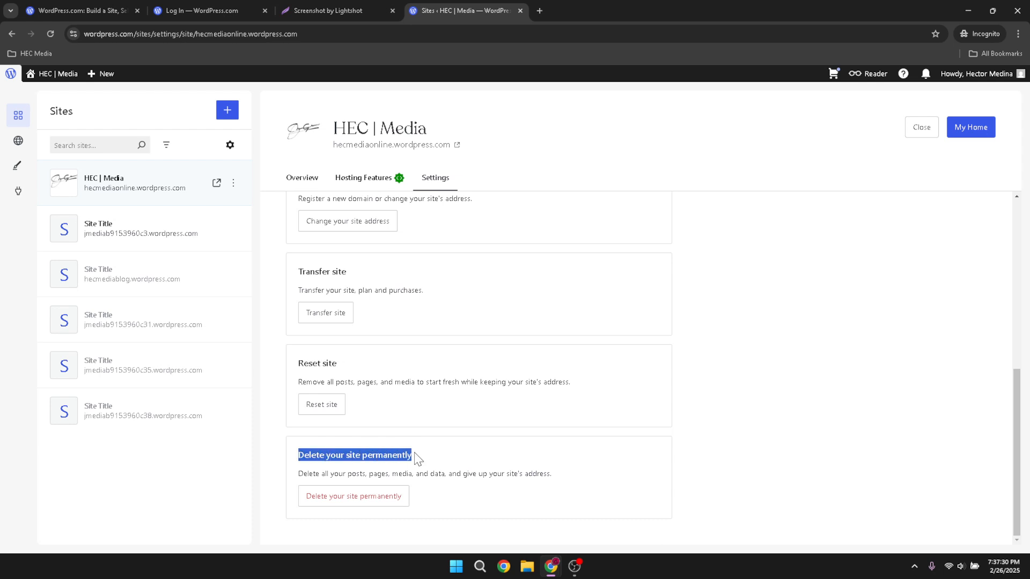
mouse_move(353, 496)
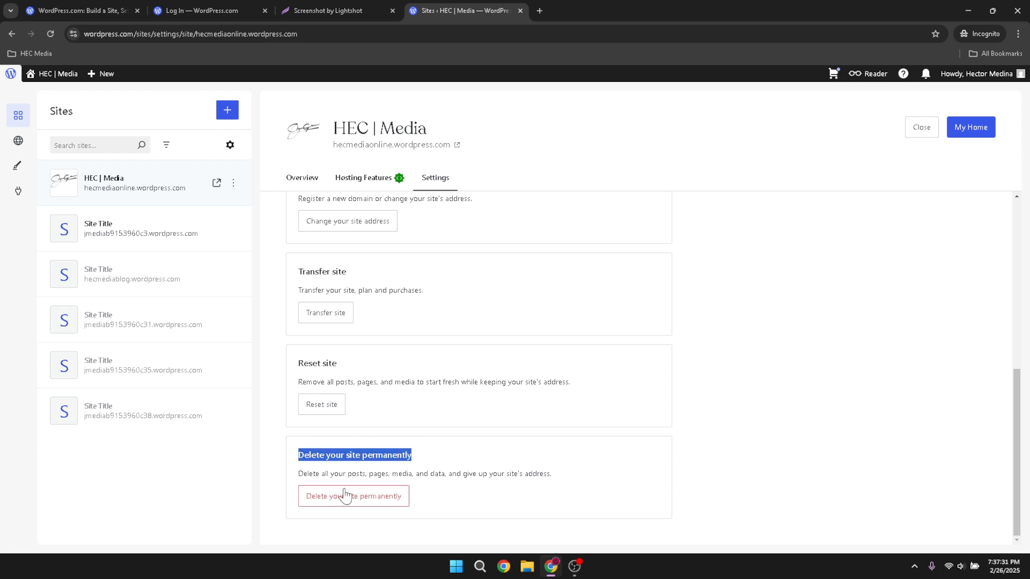
mouse_move(352, 454)
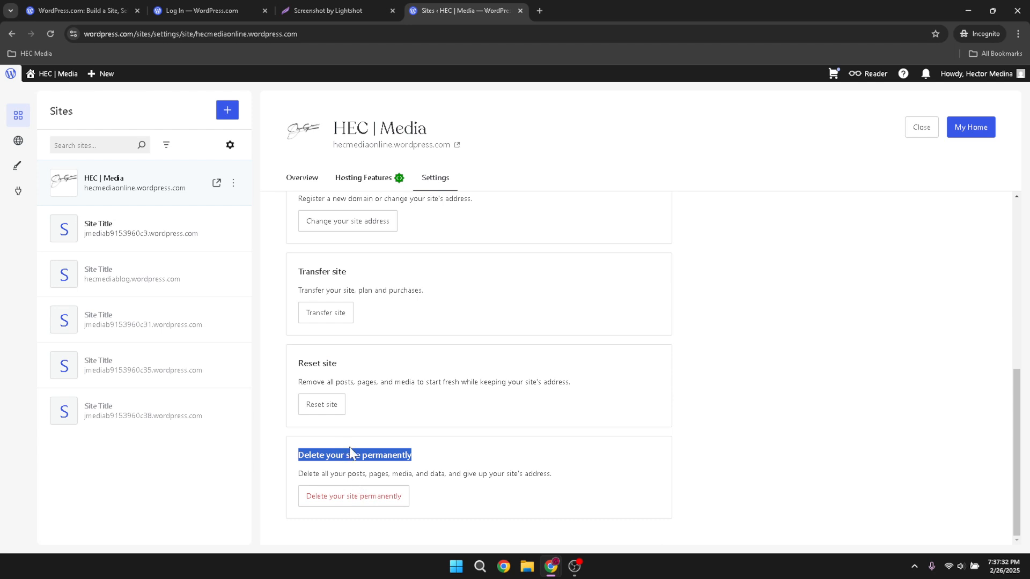
mouse_move(340, 403)
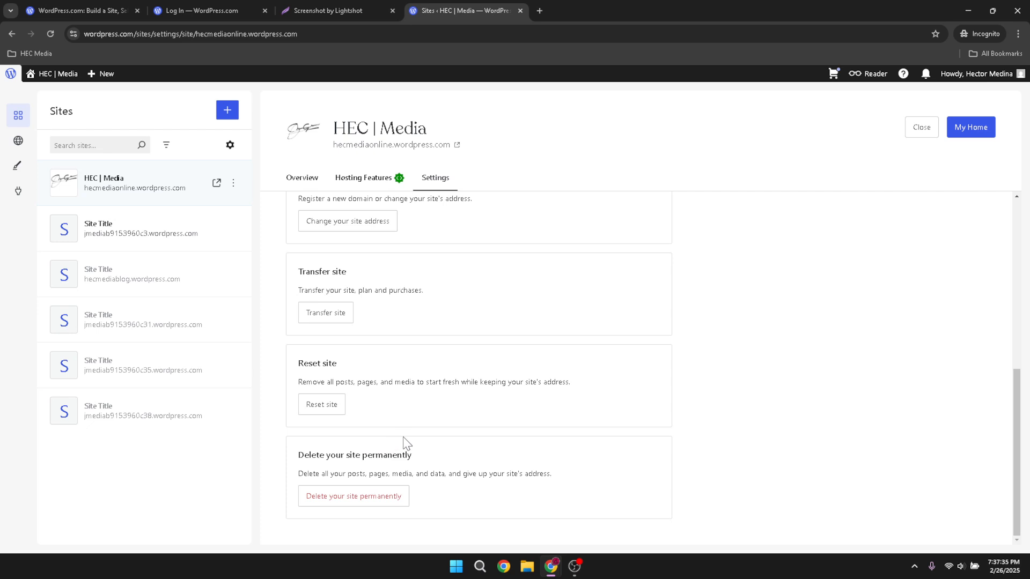
mouse_move(434, 453)
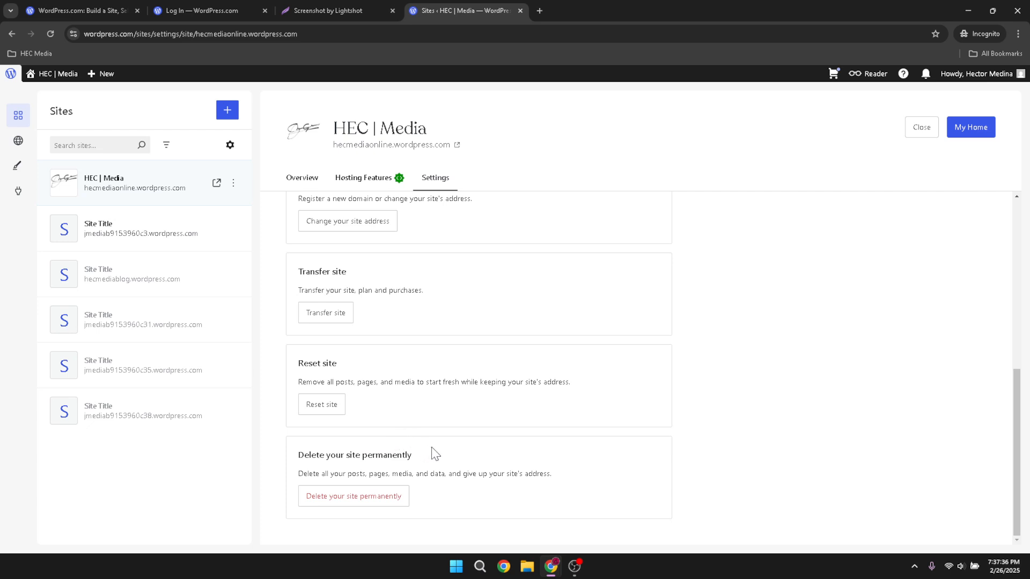